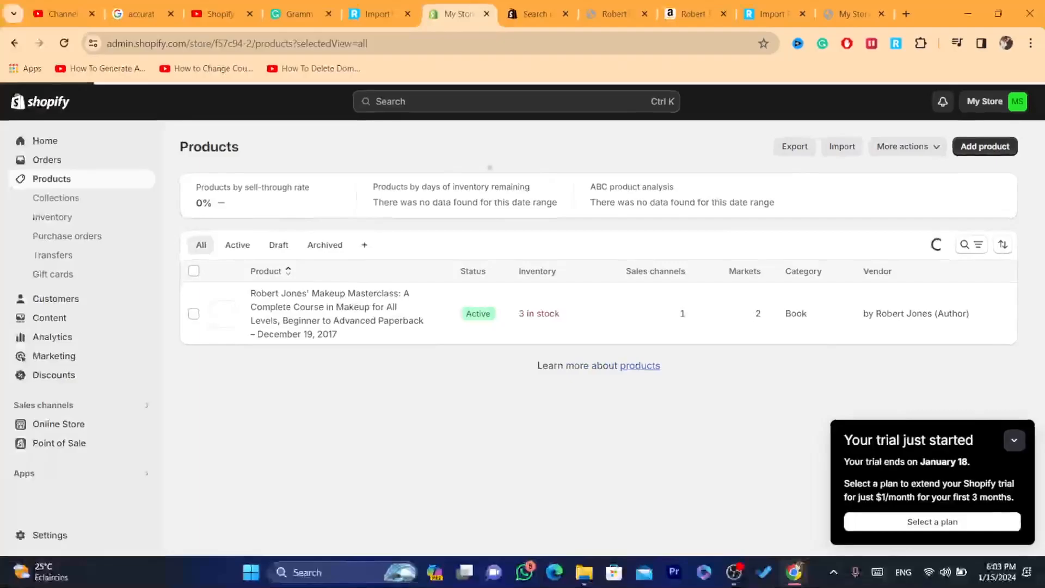
# Return to the store Home page showing the setup guide at 1 of 9 tasks
pyautogui.click(44, 141)
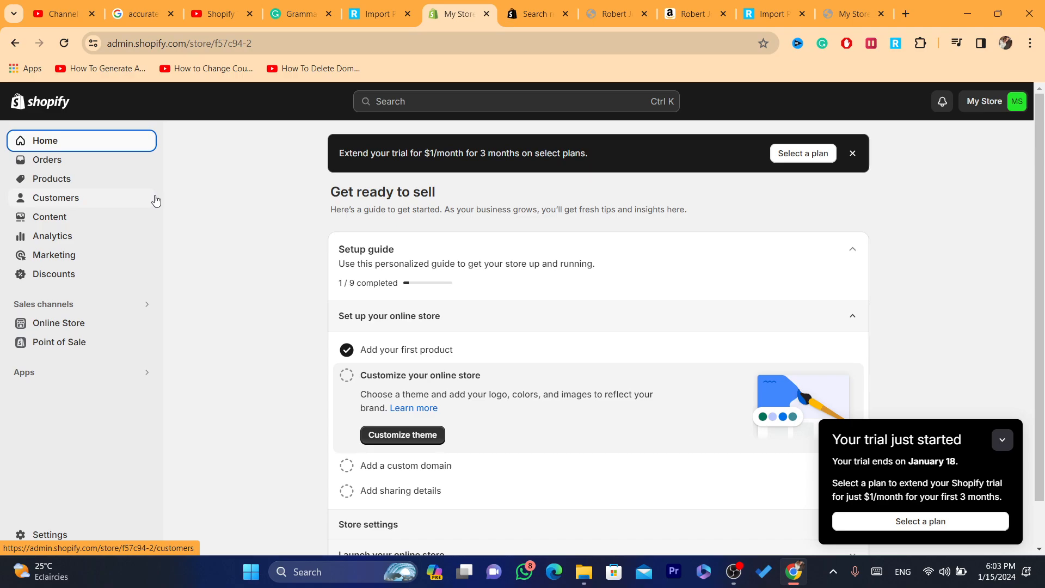
pyautogui.moveTo(297, 152)
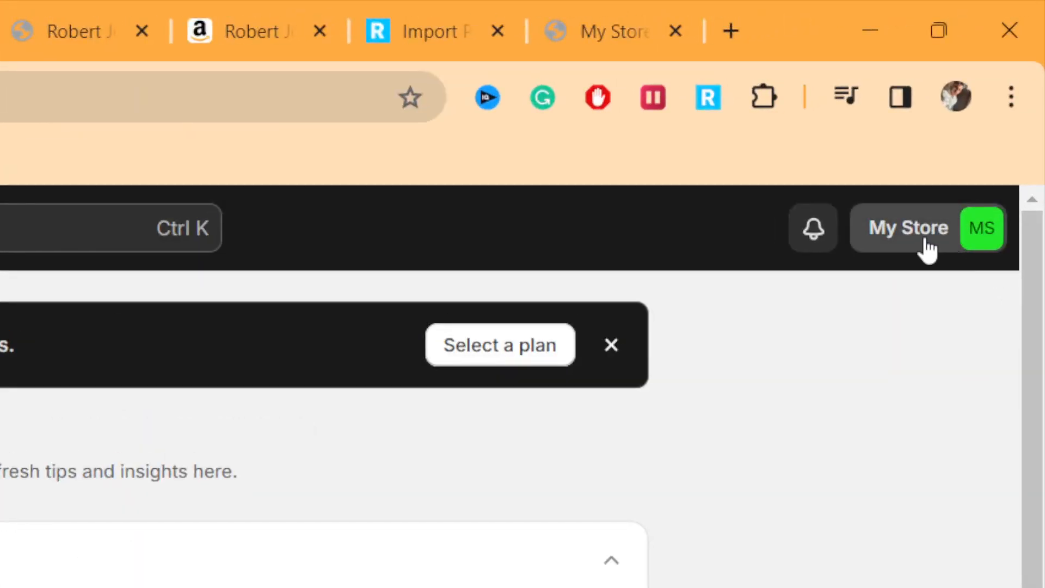
# Open All stores from the My Store menu in a new tab
pyautogui.click(925, 228)
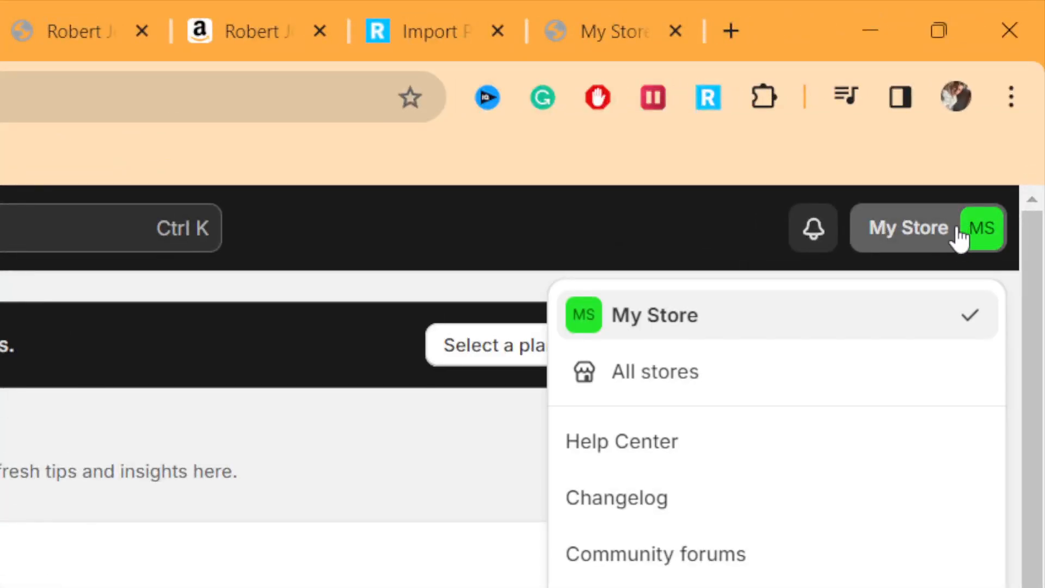
pyautogui.scroll(-3)
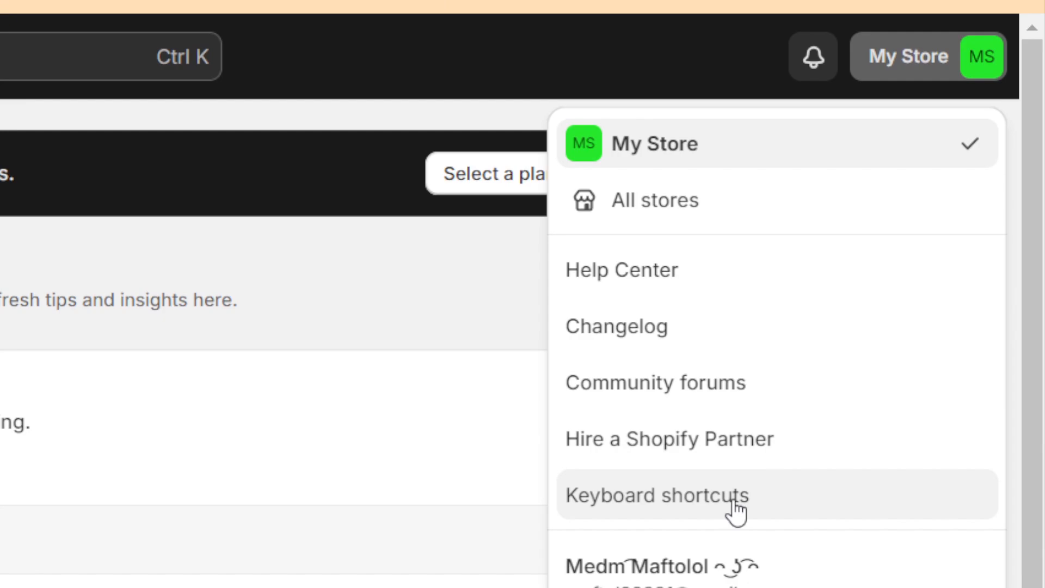
pyautogui.moveTo(675, 208)
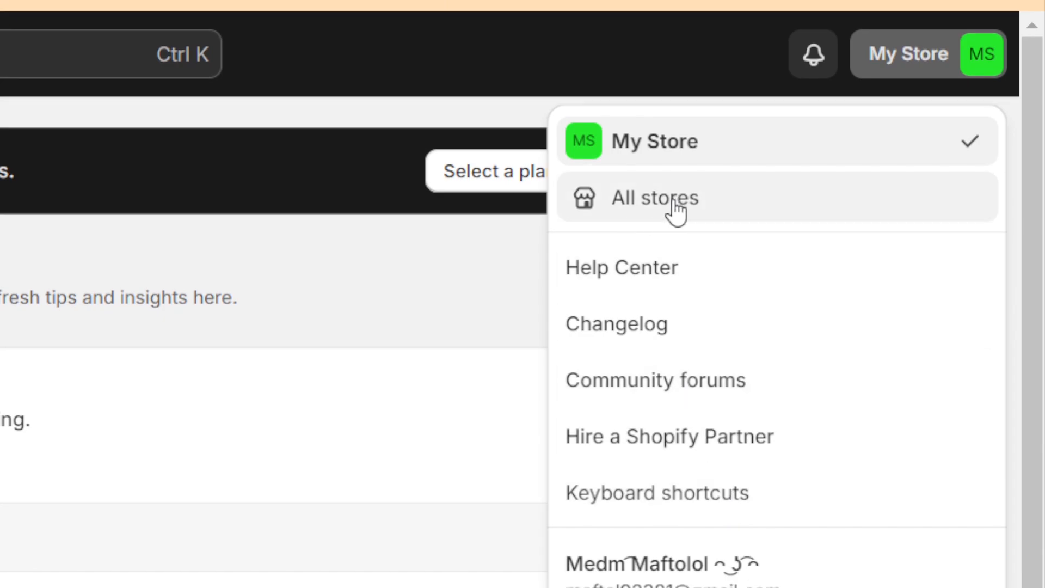
pyautogui.click(654, 197)
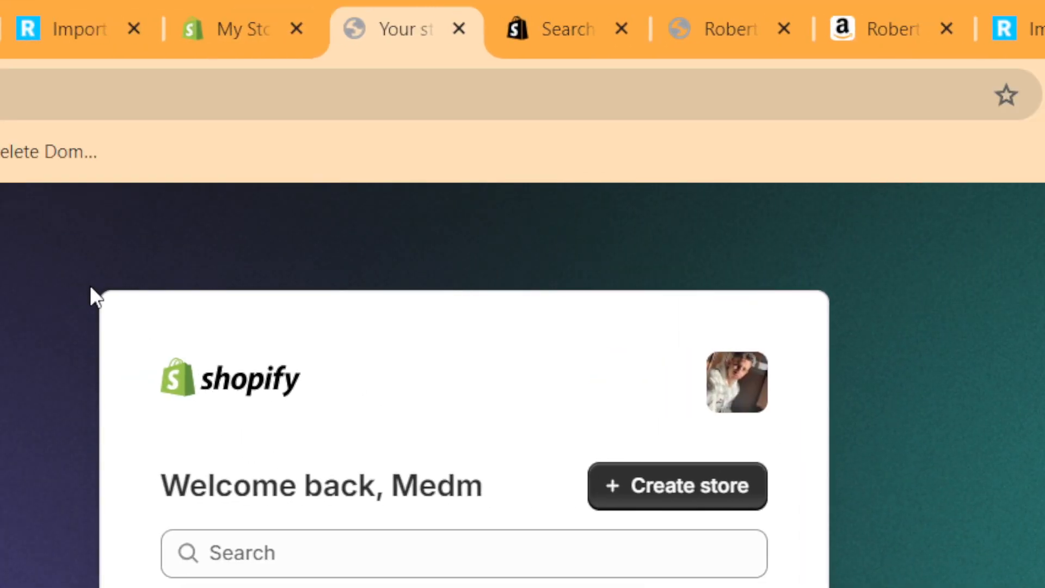
pyautogui.scroll(-3)
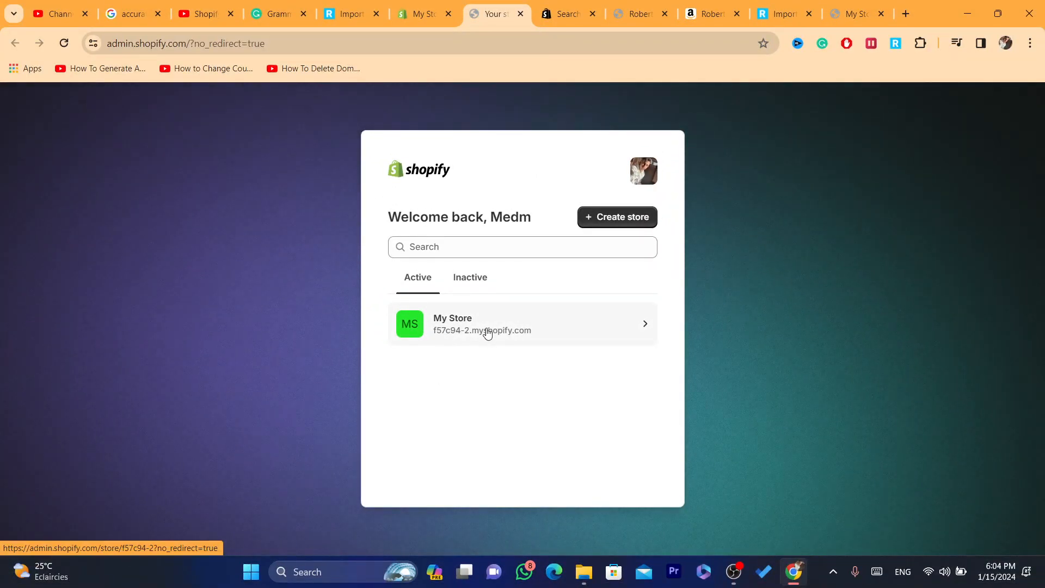
pyautogui.moveTo(575, 246)
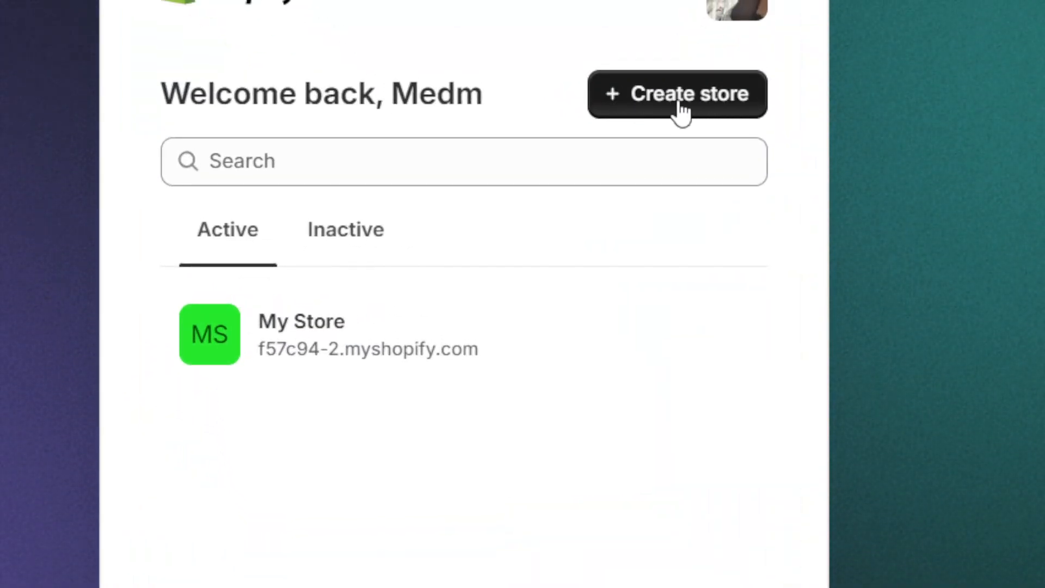
pyautogui.scroll(3)
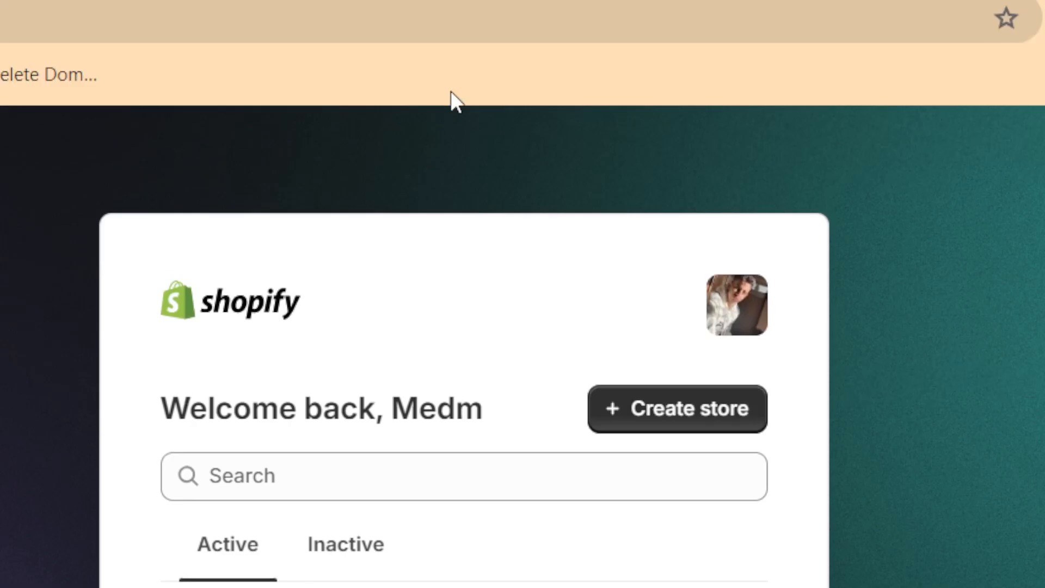
# Create a new store with Morocco as business location, using the existing account
pyautogui.click(676, 409)
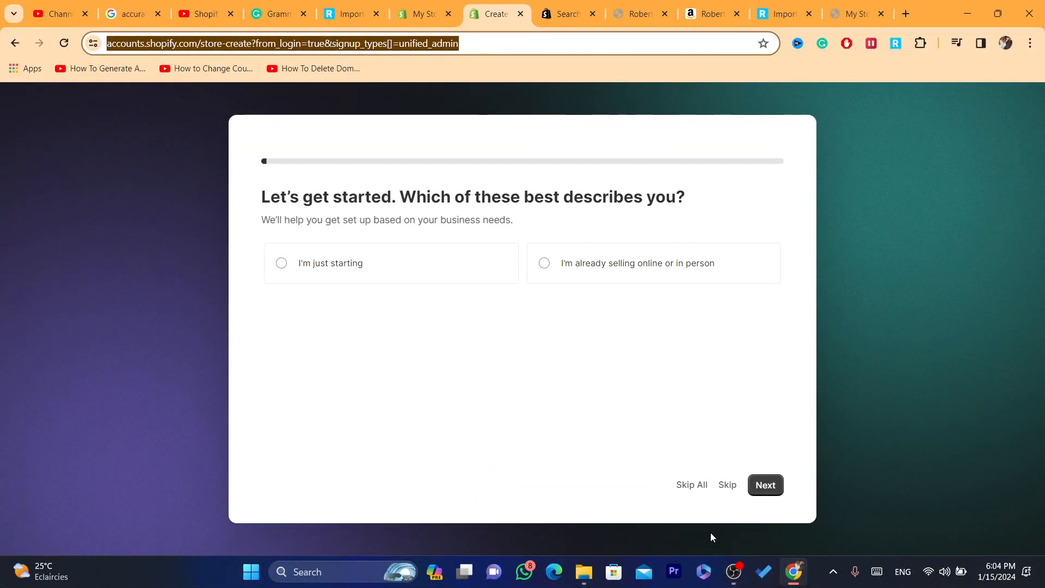
pyautogui.click(281, 262)
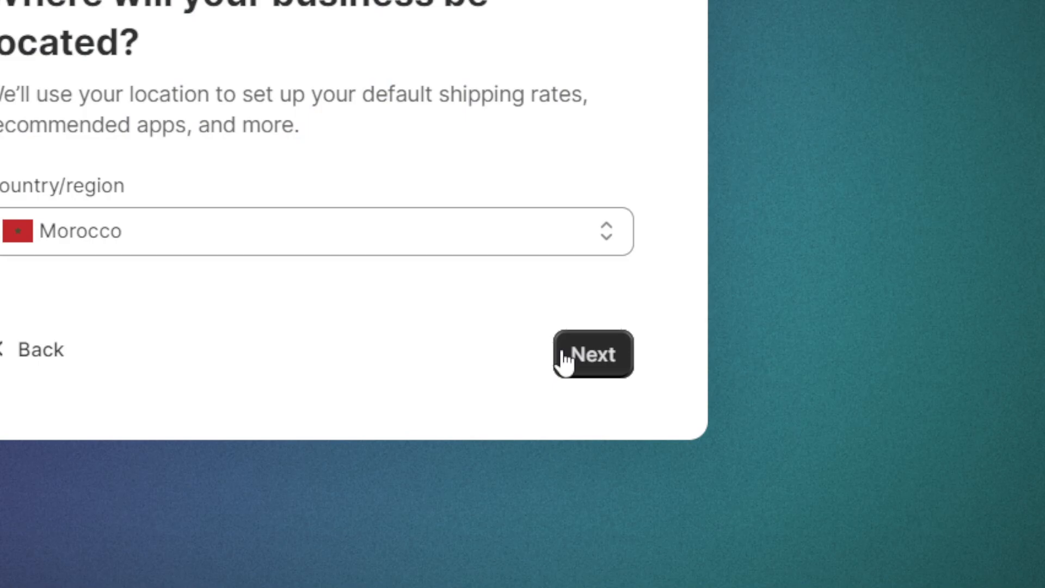
pyautogui.click(591, 354)
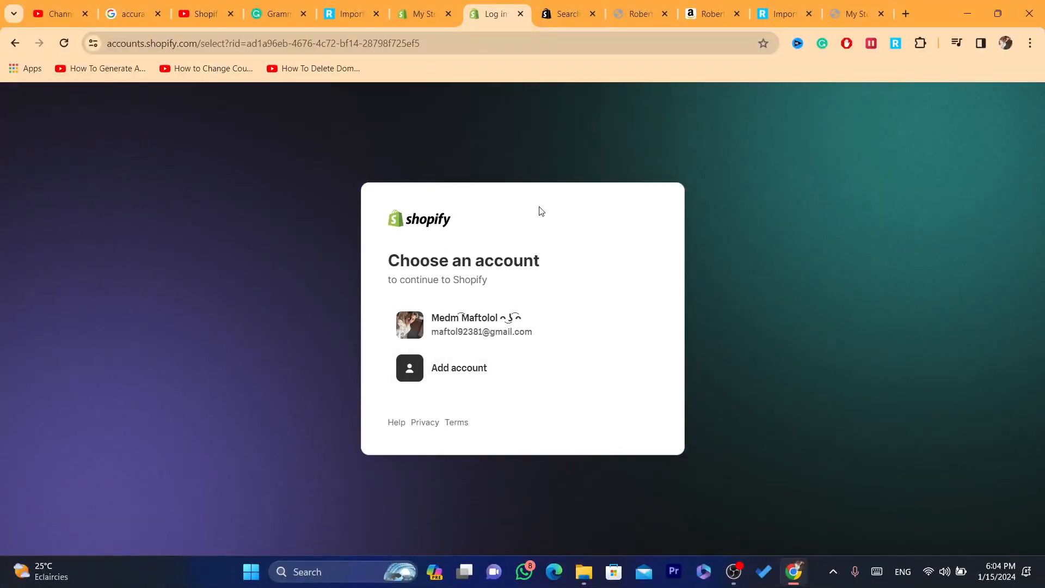
pyautogui.click(464, 324)
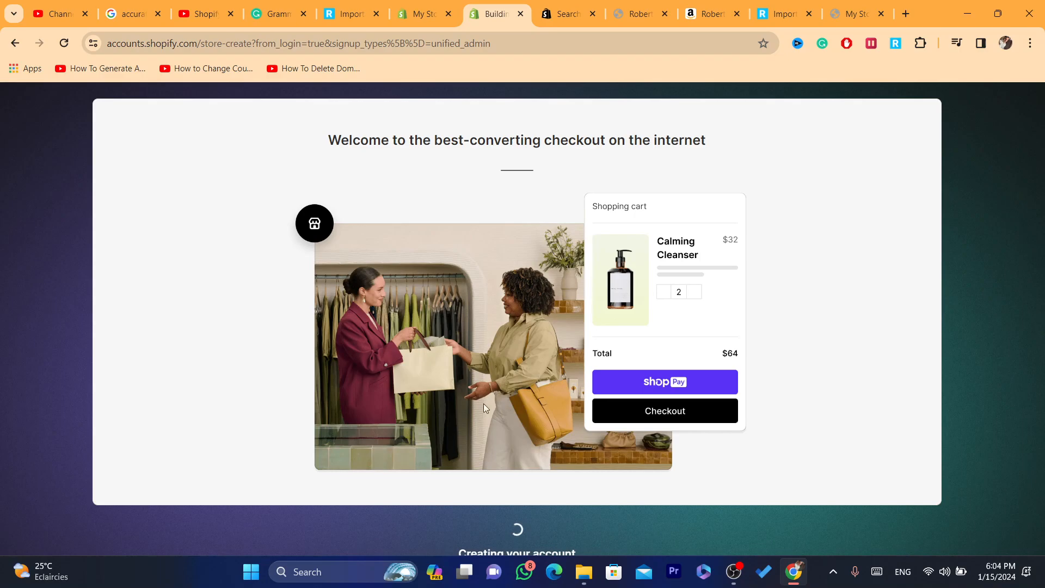
pyautogui.moveTo(475, 215)
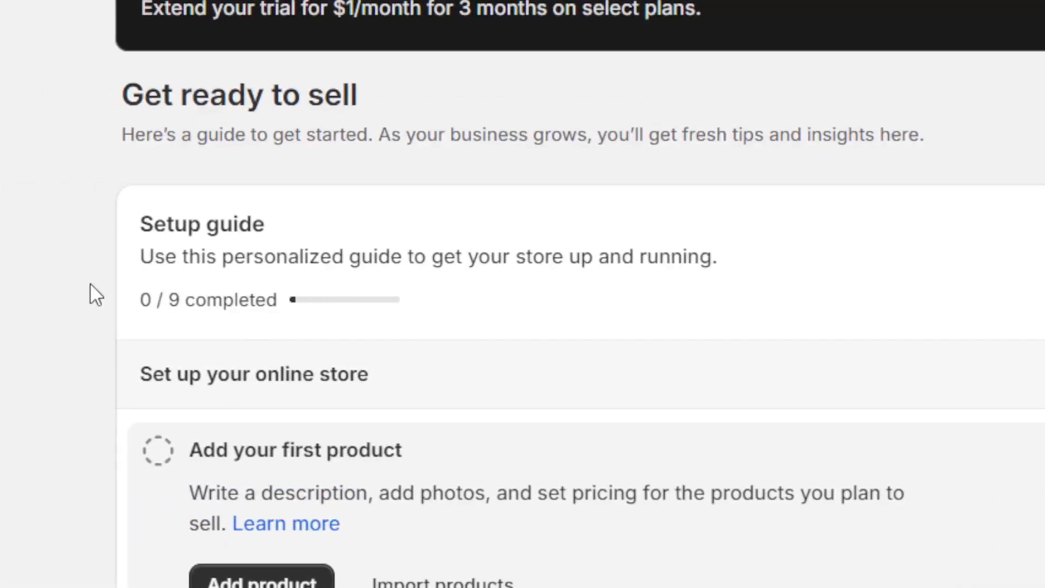
# Open the new store's Products page, which shows no products yet
pyautogui.scroll(3)
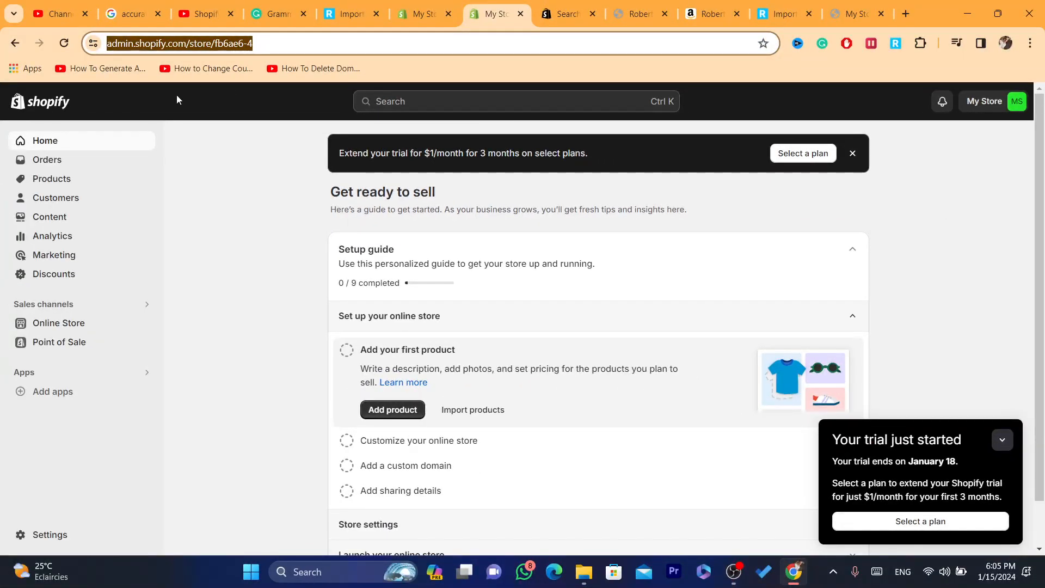
pyautogui.click(56, 197)
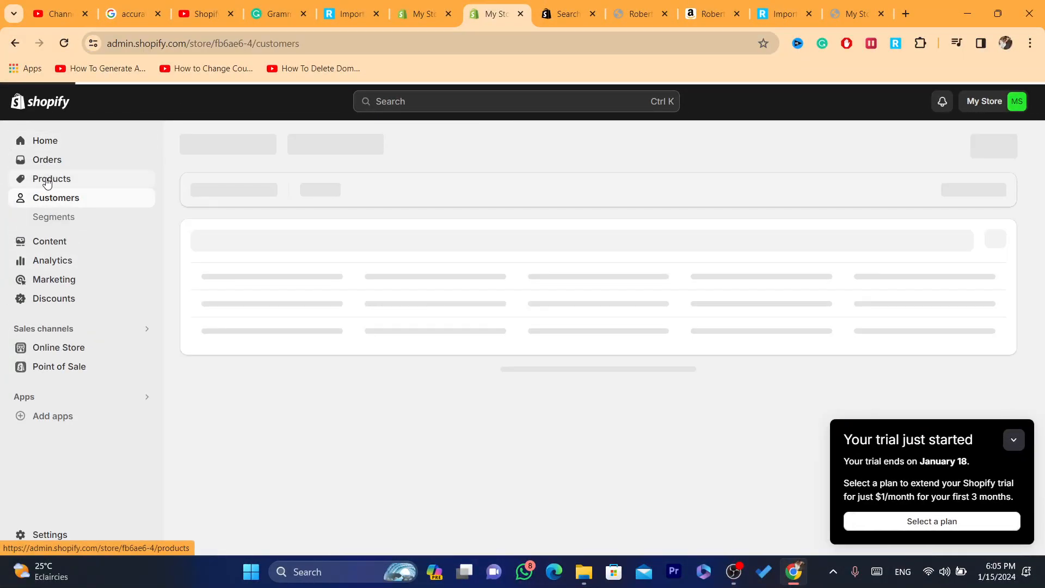
pyautogui.click(50, 179)
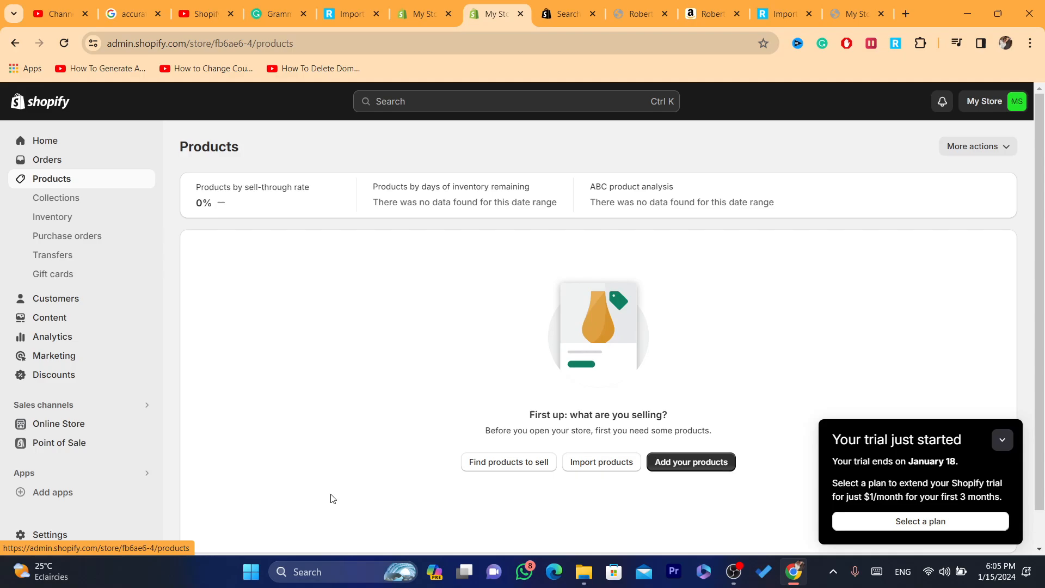
pyautogui.moveTo(302, 187)
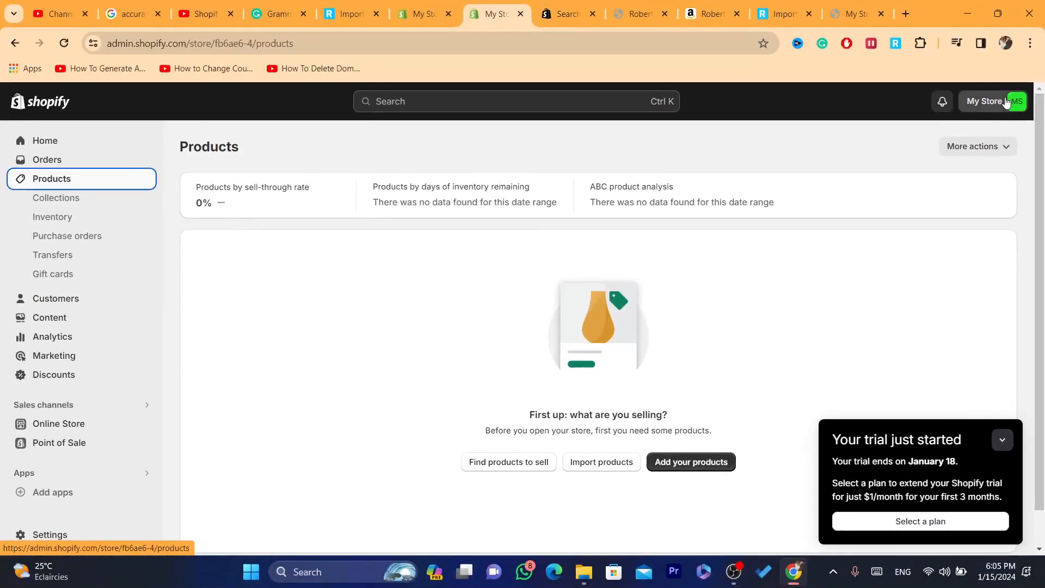
# Switch to the original store from the My Store menu's store list
pyautogui.click(987, 101)
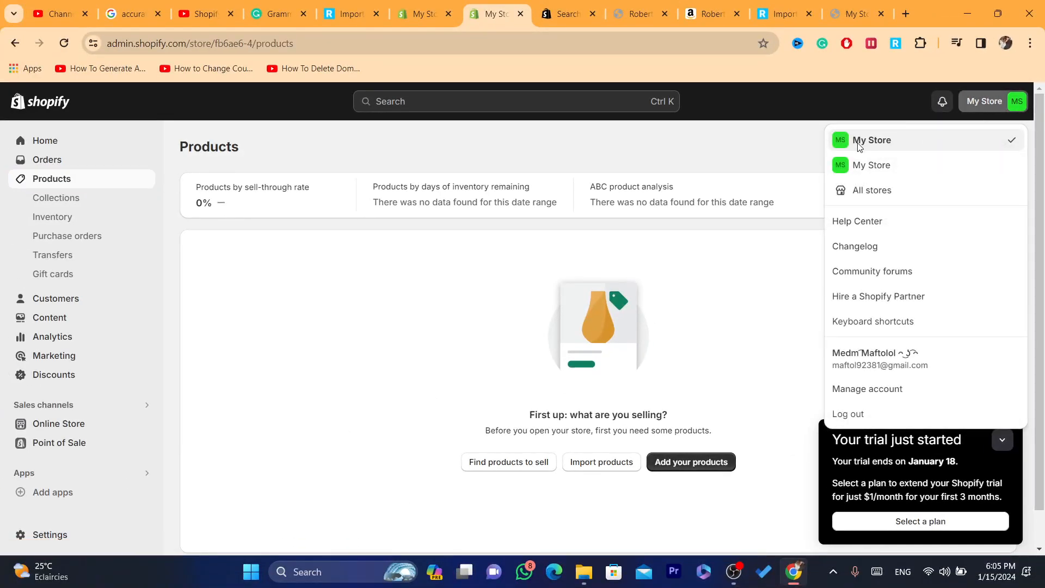
pyautogui.moveTo(871, 165)
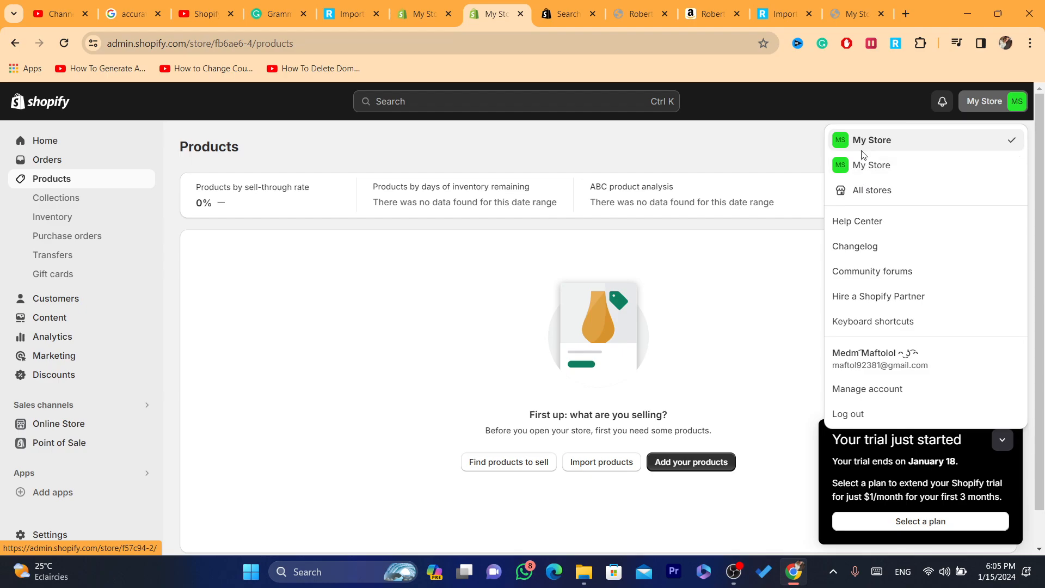
pyautogui.moveTo(871, 164)
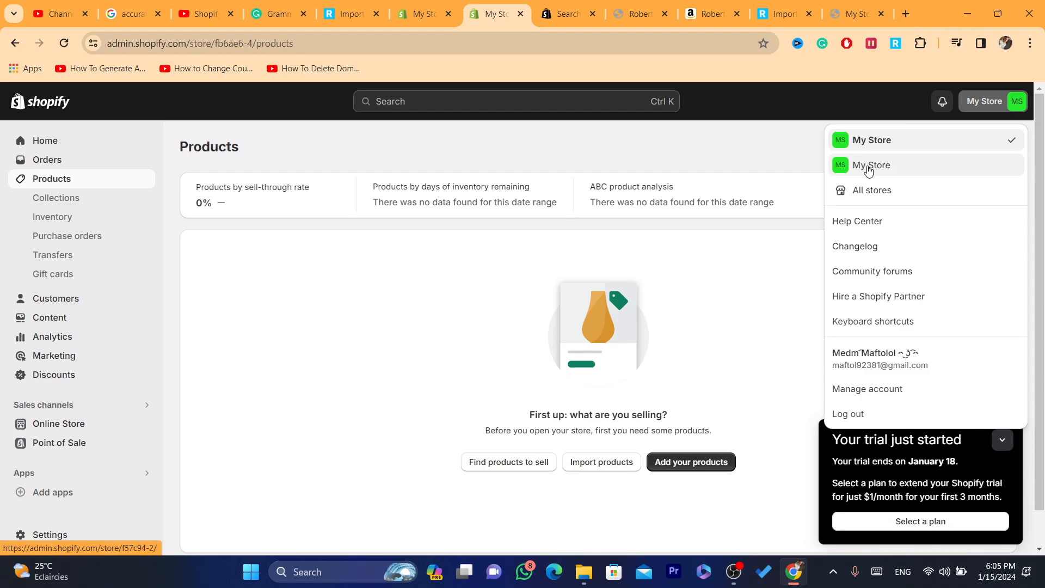
pyautogui.moveTo(856, 136)
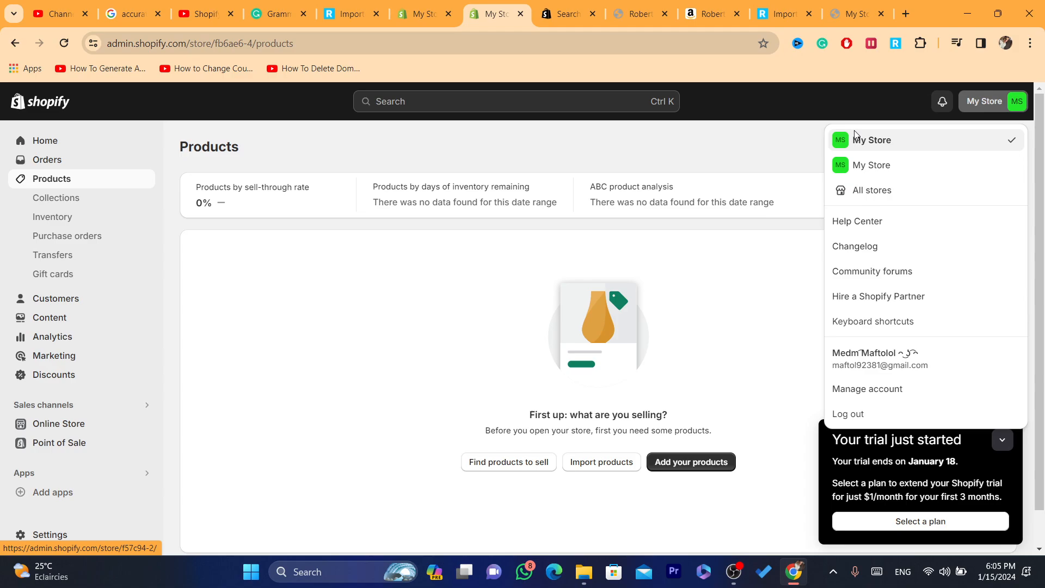
pyautogui.click(871, 164)
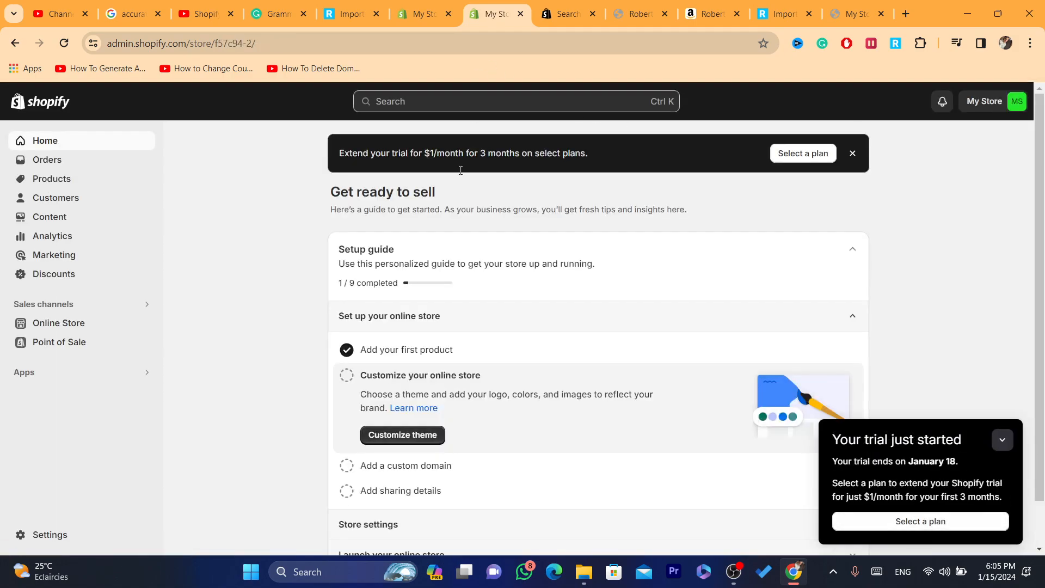
pyautogui.moveTo(51, 178)
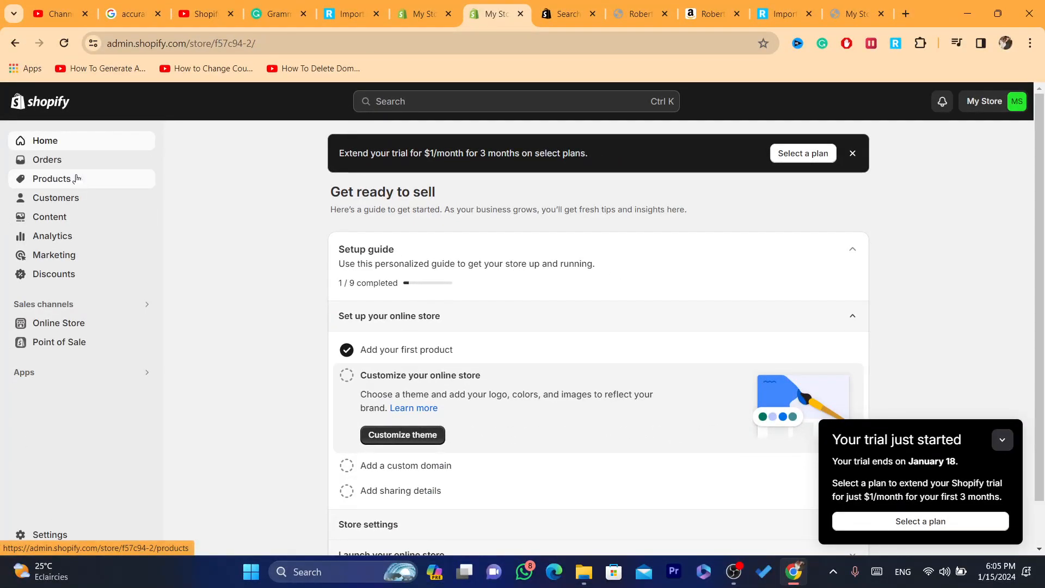
# View the original store's products, including the Robert Jones makeup book with 3 in stock
pyautogui.click(52, 179)
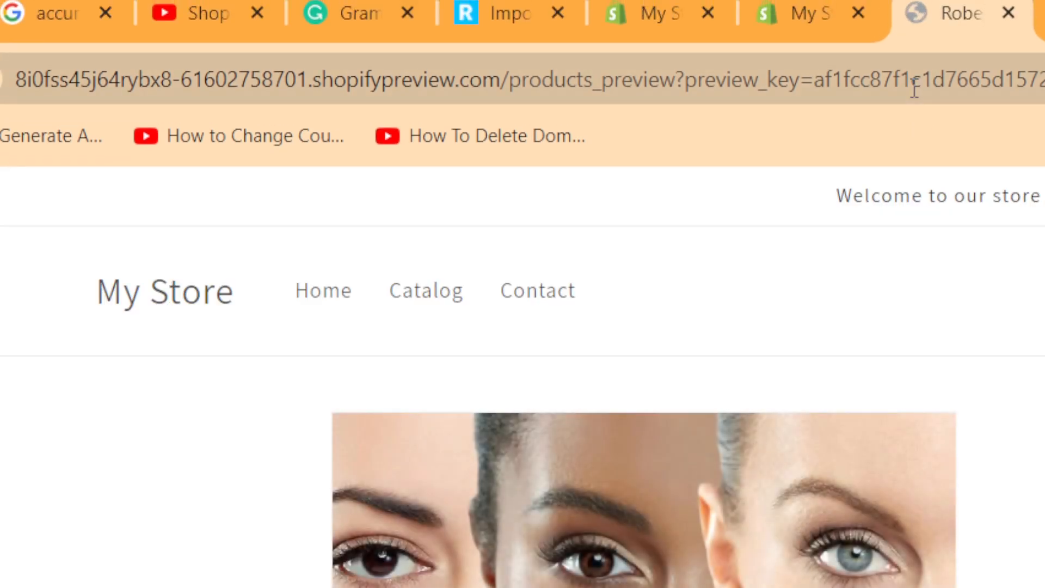
pyautogui.click(456, 13)
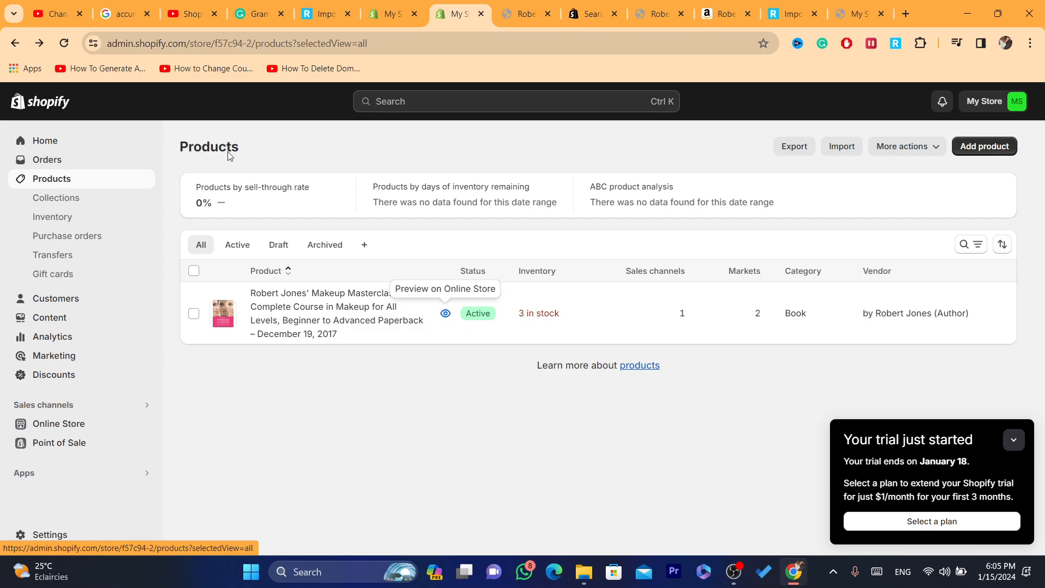
pyautogui.moveTo(928, 472)
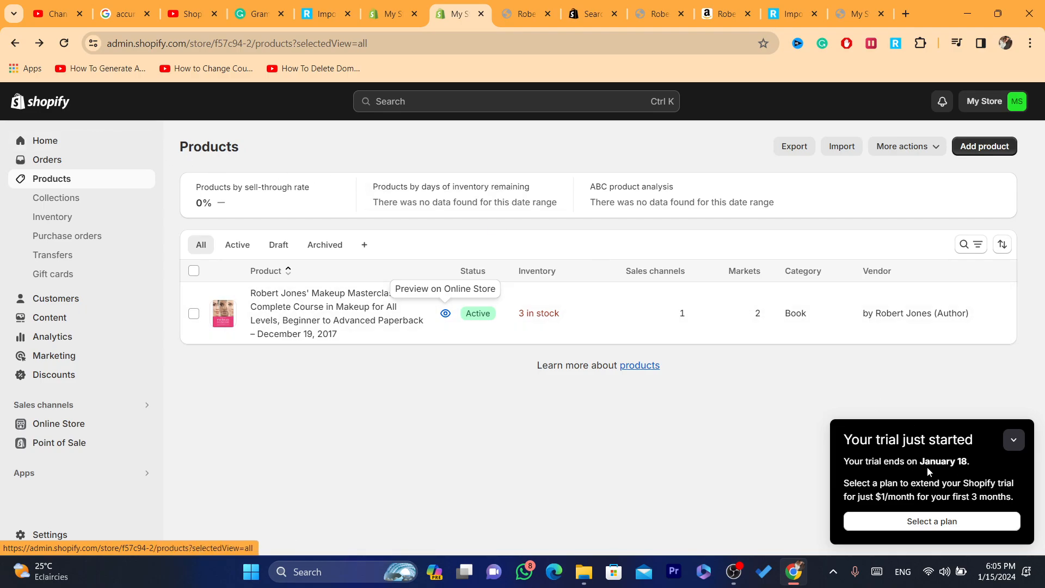
pyautogui.moveTo(932, 521)
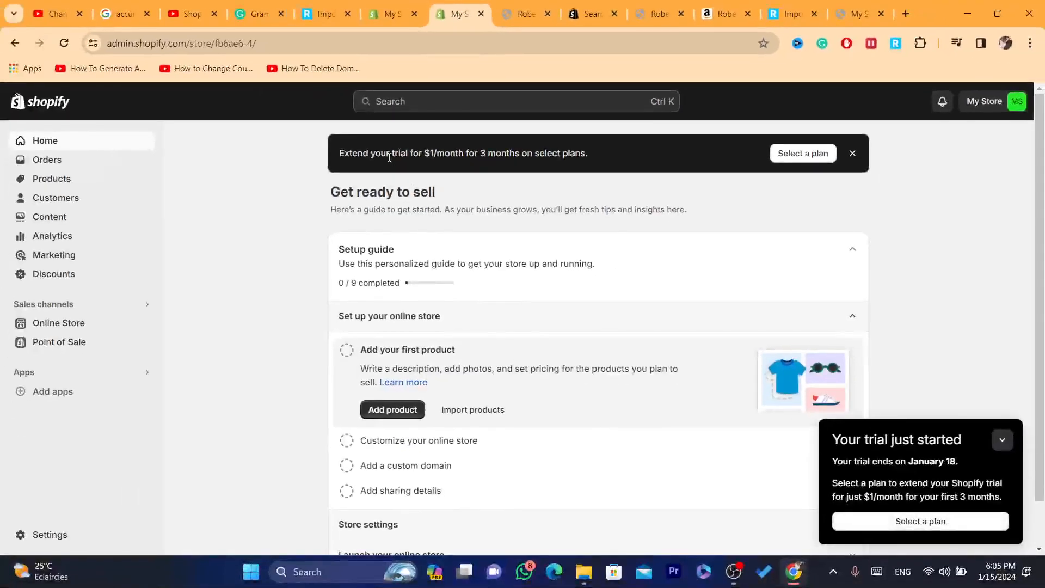
pyautogui.moveTo(396, 246)
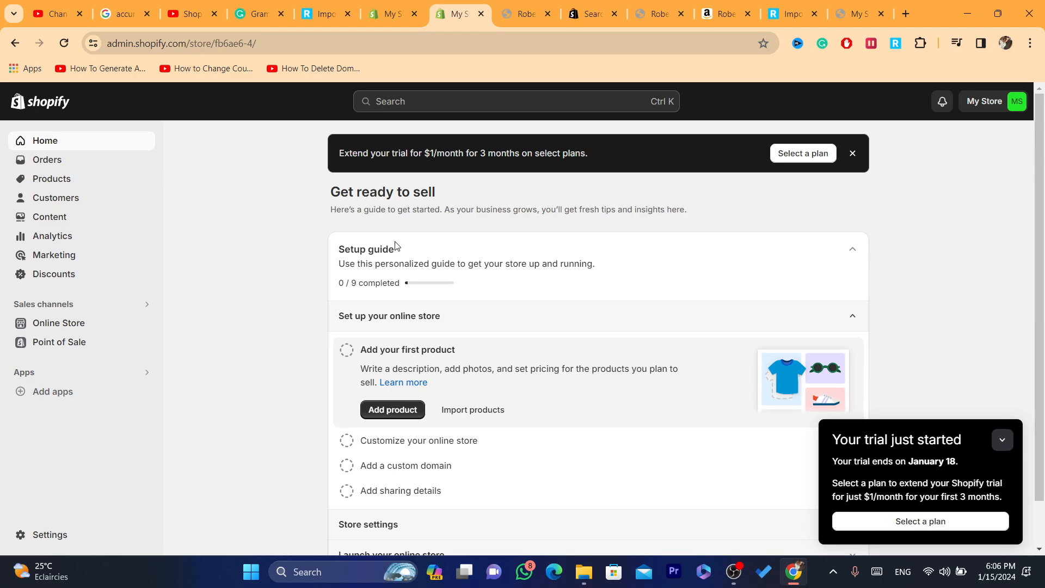
pyautogui.moveTo(993, 103)
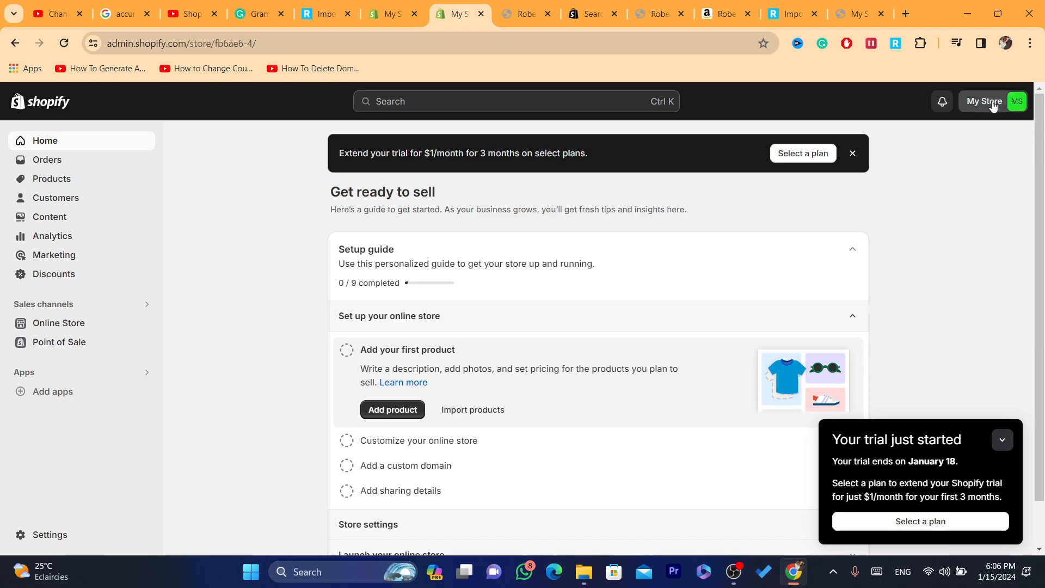
# Choose All stores from the My Store menu to reach the stores overview
pyautogui.click(989, 101)
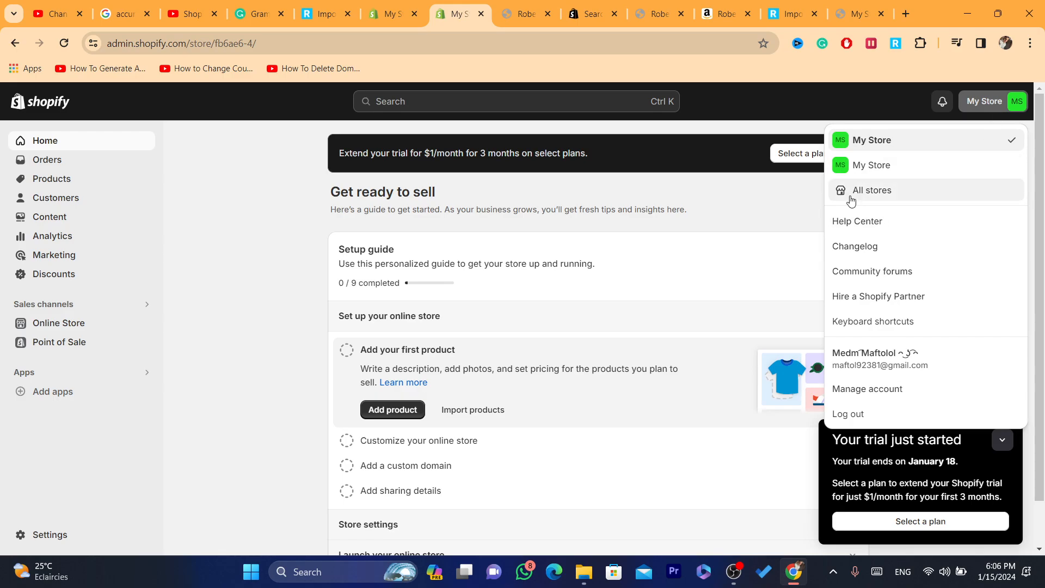
pyautogui.click(871, 190)
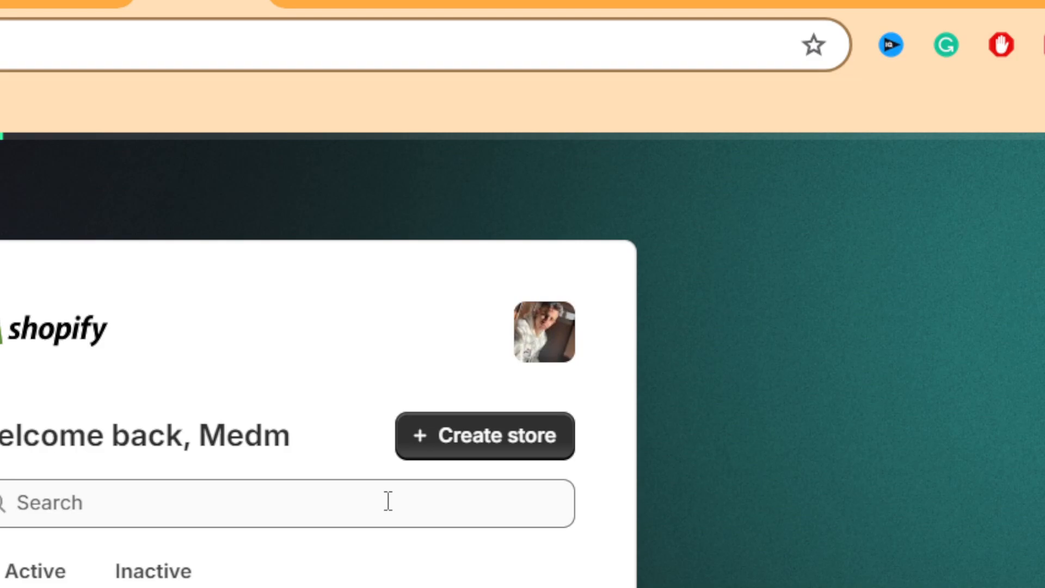
pyautogui.moveTo(529, 464)
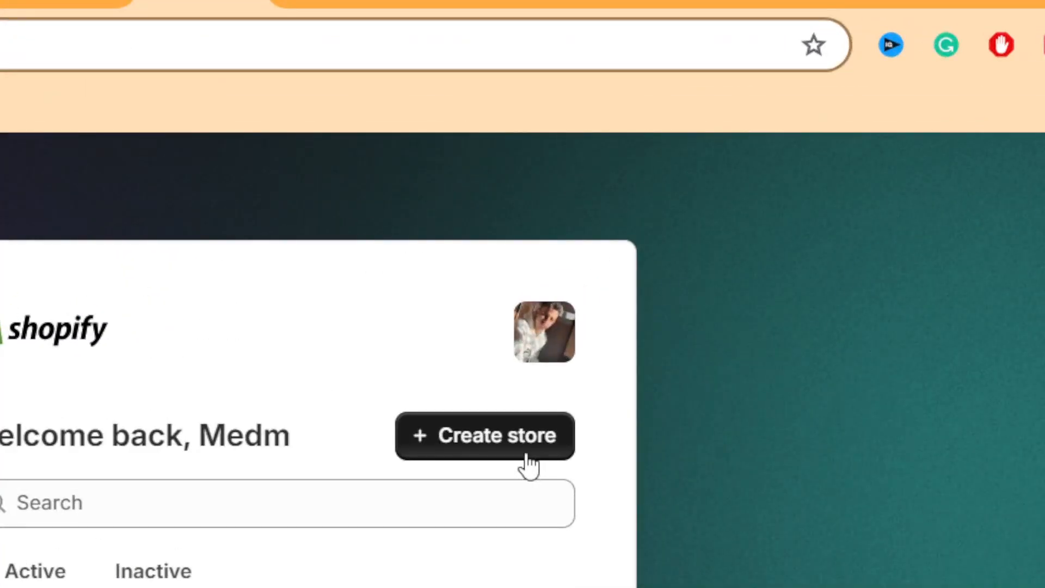